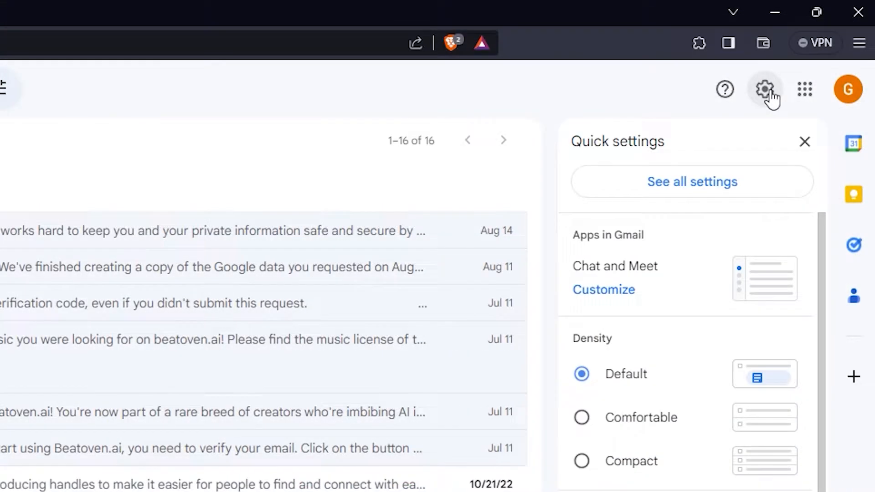
Step: Enable Templates in Gmail's Advanced settings and save the change
left_click(691, 182)
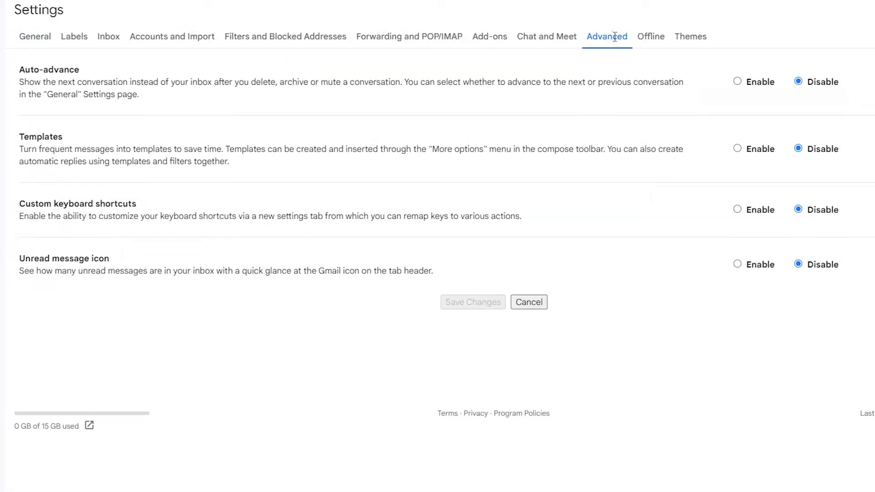
left_click(738, 148)
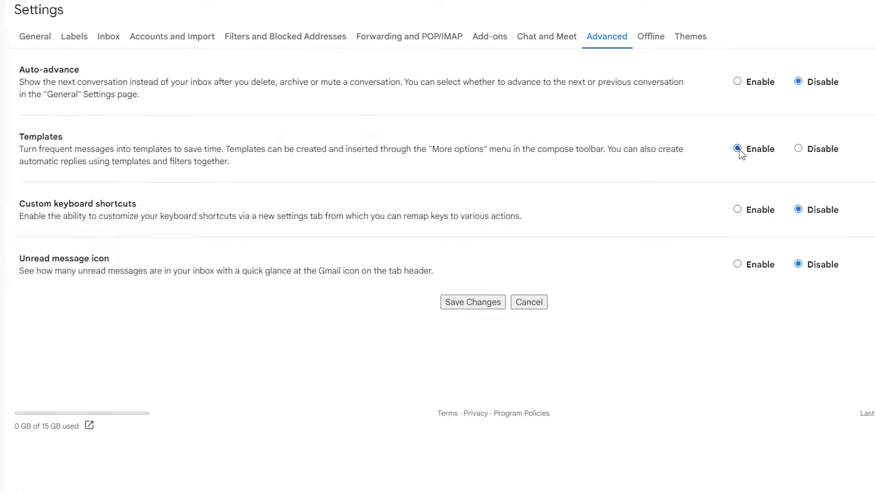
left_click(472, 302)
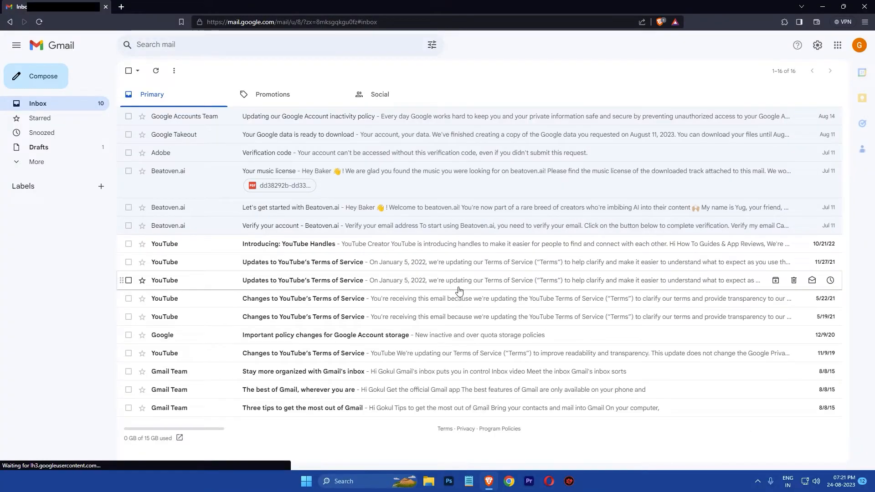
Step: Compose the reply and save it as a new template named 'Out of Office Auto-Reply'
left_click(35, 75)
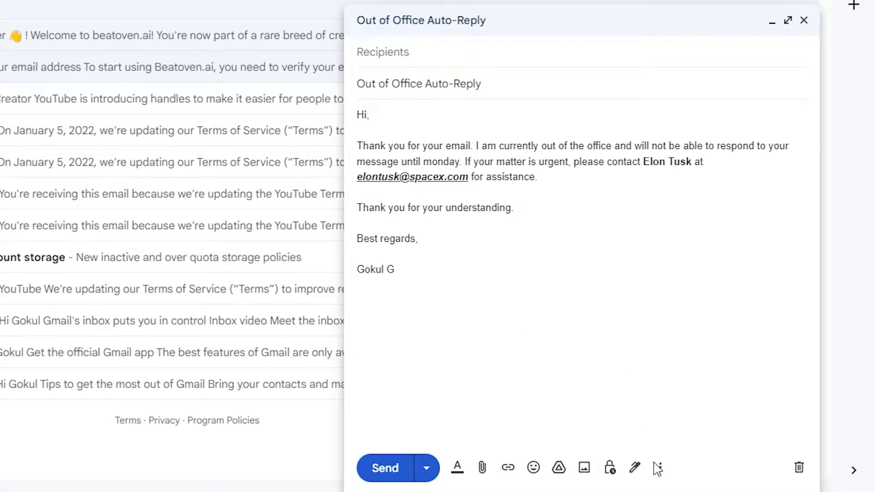
left_click(658, 467)
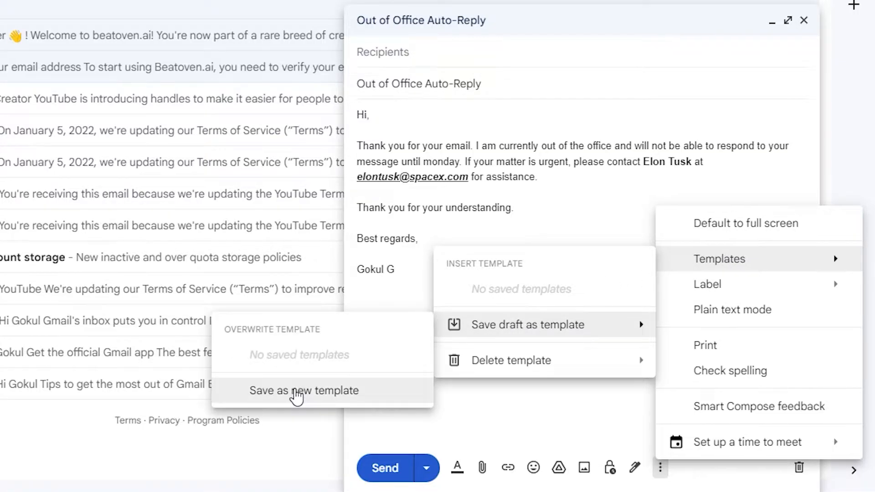
left_click(304, 390)
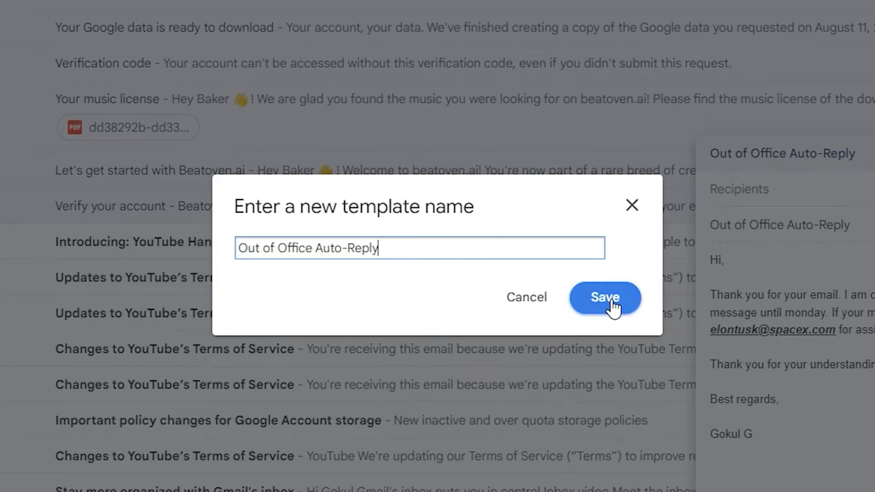
left_click(605, 298)
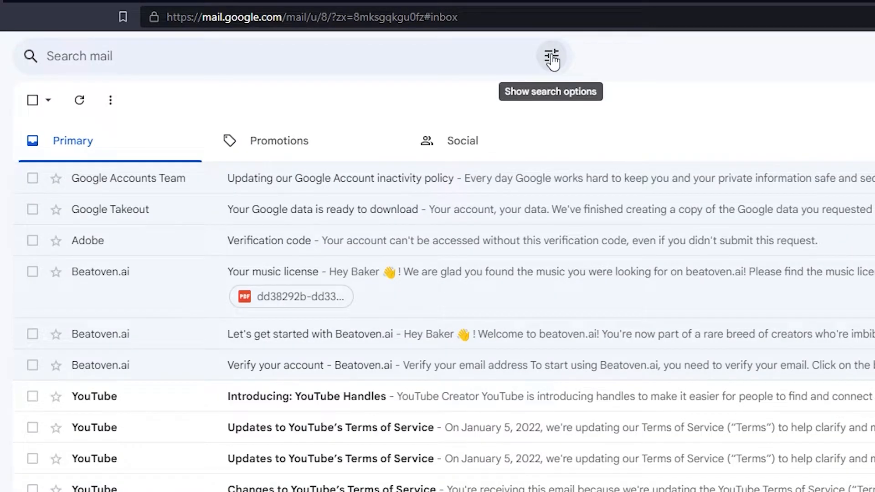
Step: Fill the advanced search form with subject 'Urgent' and has-the-words 'help'
left_click(552, 56)
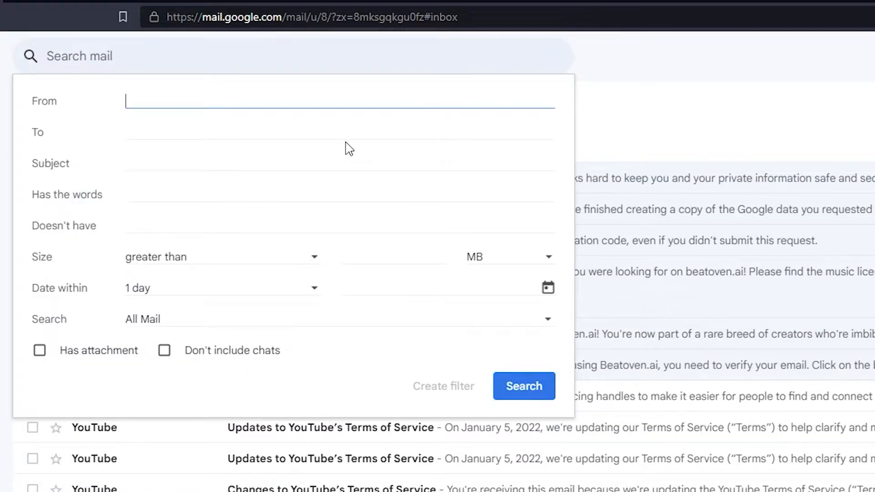
left_click(340, 163)
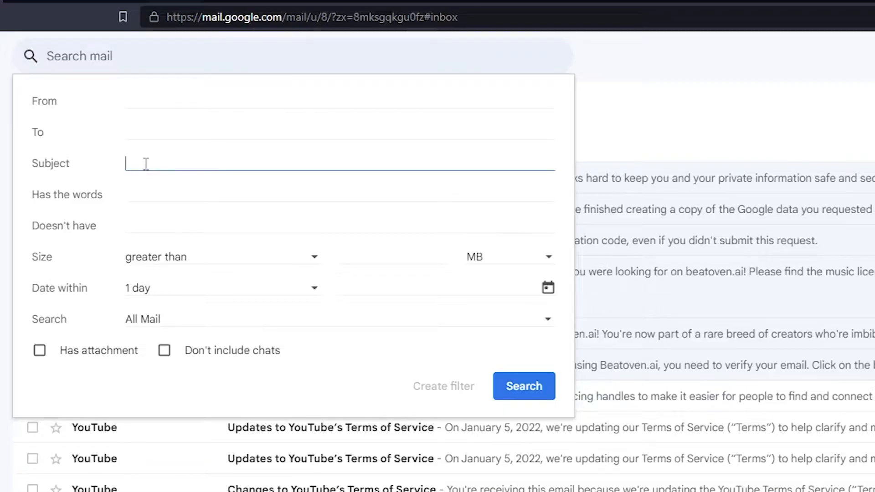
type("Urgent")
left_click(340, 193)
type("help")
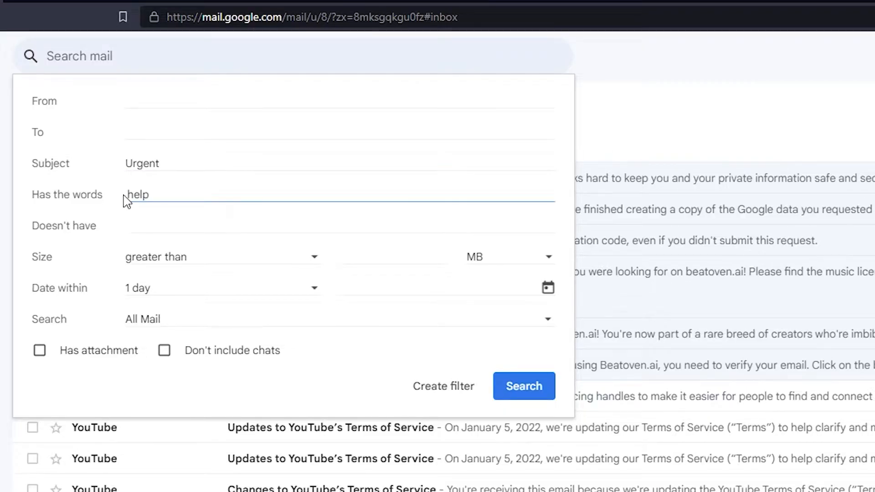
mouse_move(566, 218)
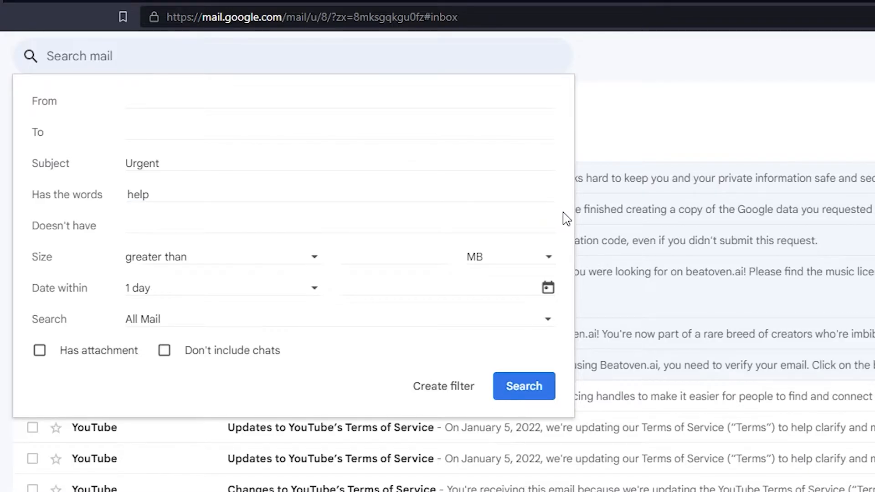
Step: Create a filter sending the 'Out of Office Auto-Reply' template, then send an Urgent test email
left_click(443, 385)
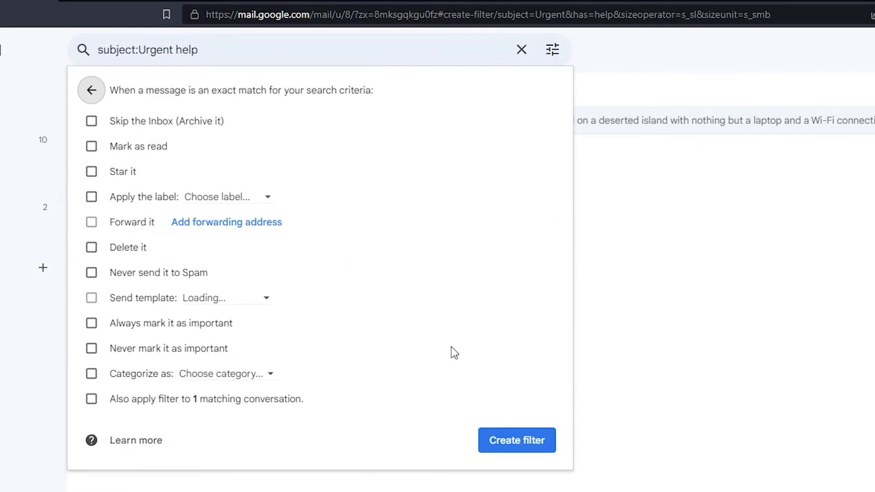
left_click(91, 298)
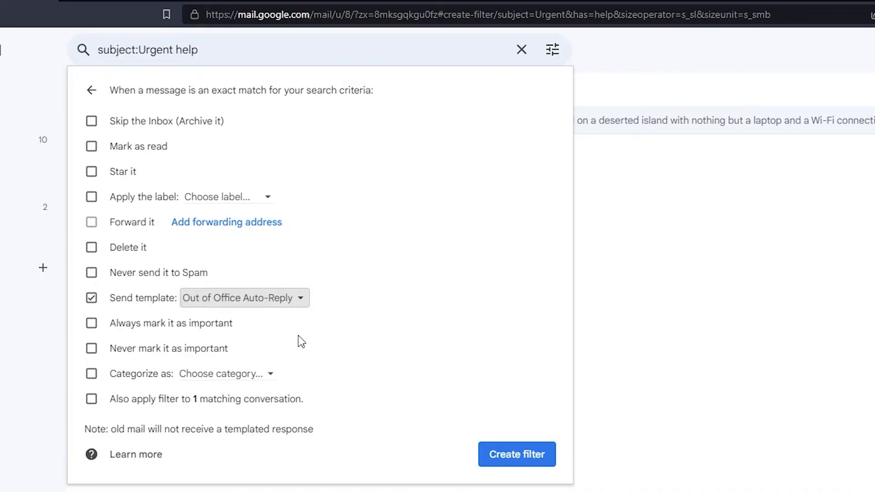
left_click(516, 454)
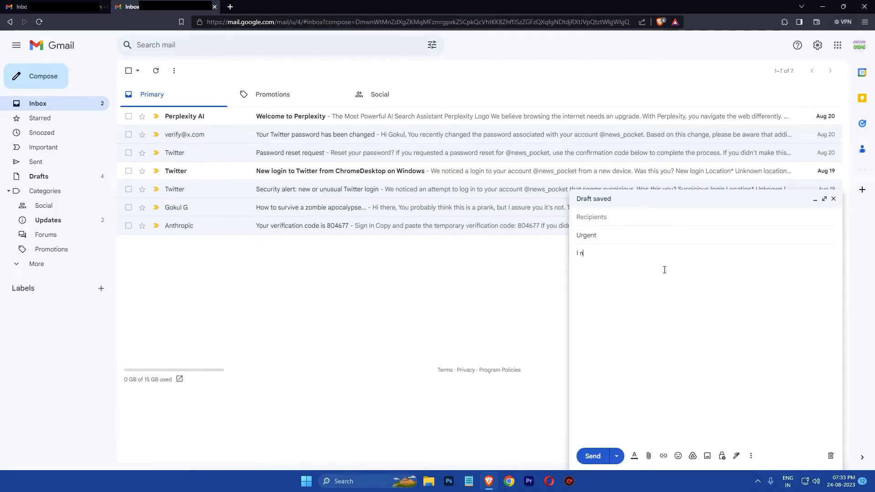
left_click(592, 456)
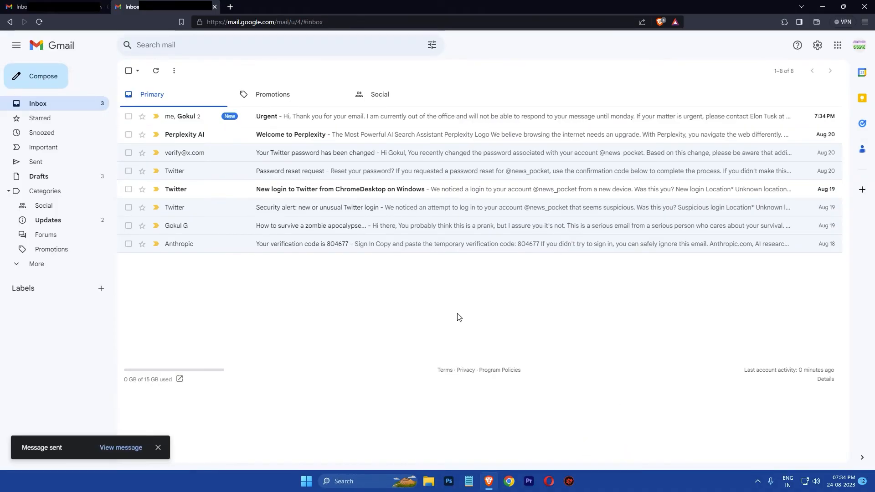